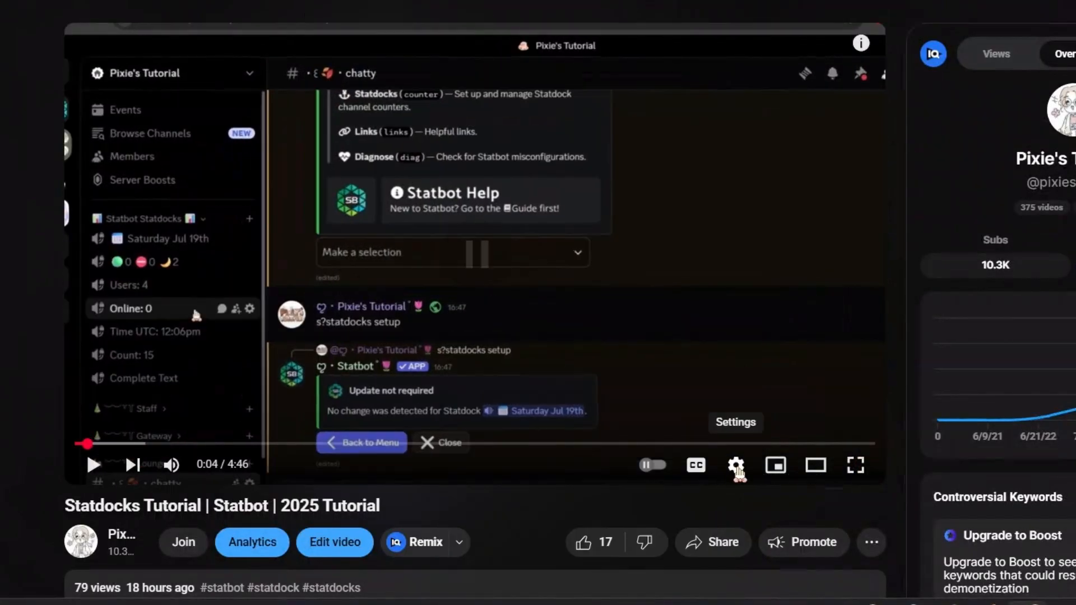
- Switch the Statdocks tutorial's audio track from Hindi to Portuguese (Brazil)
{"action": "left_click", "coordinate": [734, 465]}
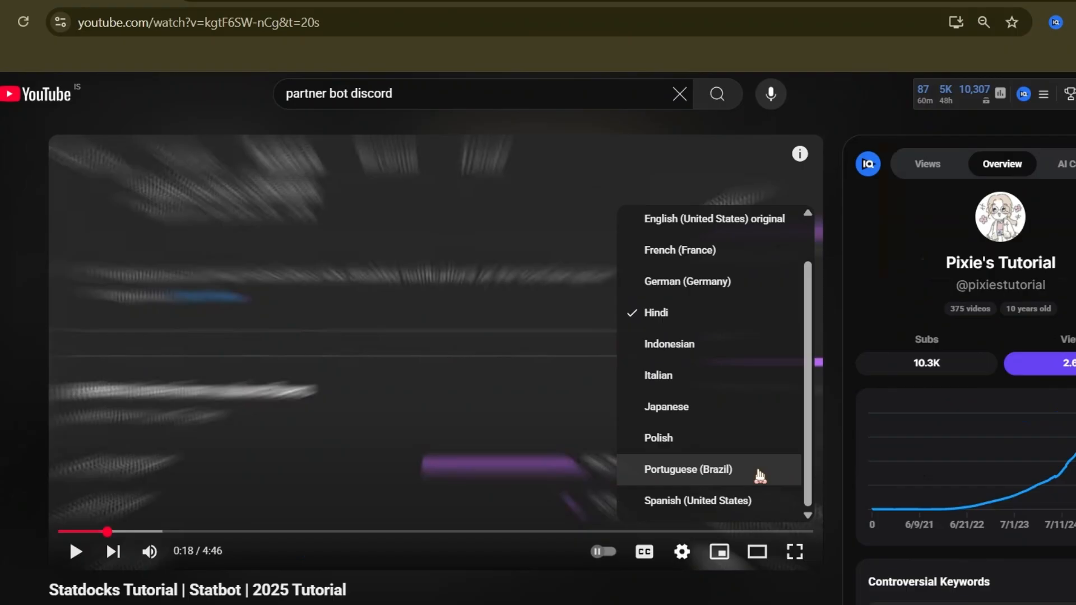
{"action": "left_click", "coordinate": [688, 470]}
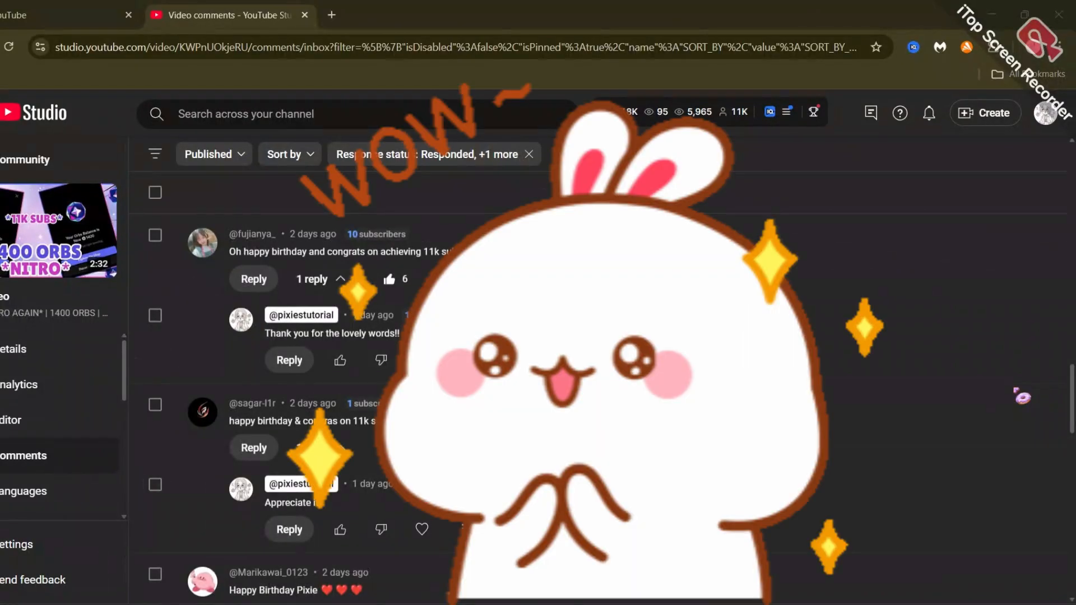
{"action": "scroll", "scroll_direction": "down", "scroll_amount": 3}
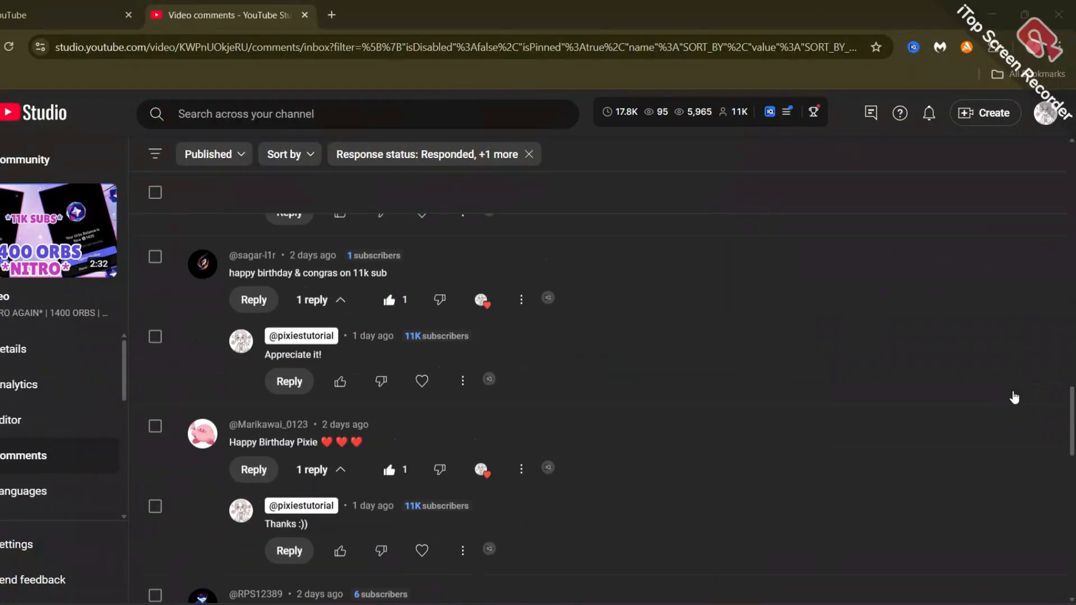
{"action": "scroll", "scroll_direction": "down", "scroll_amount": 3}
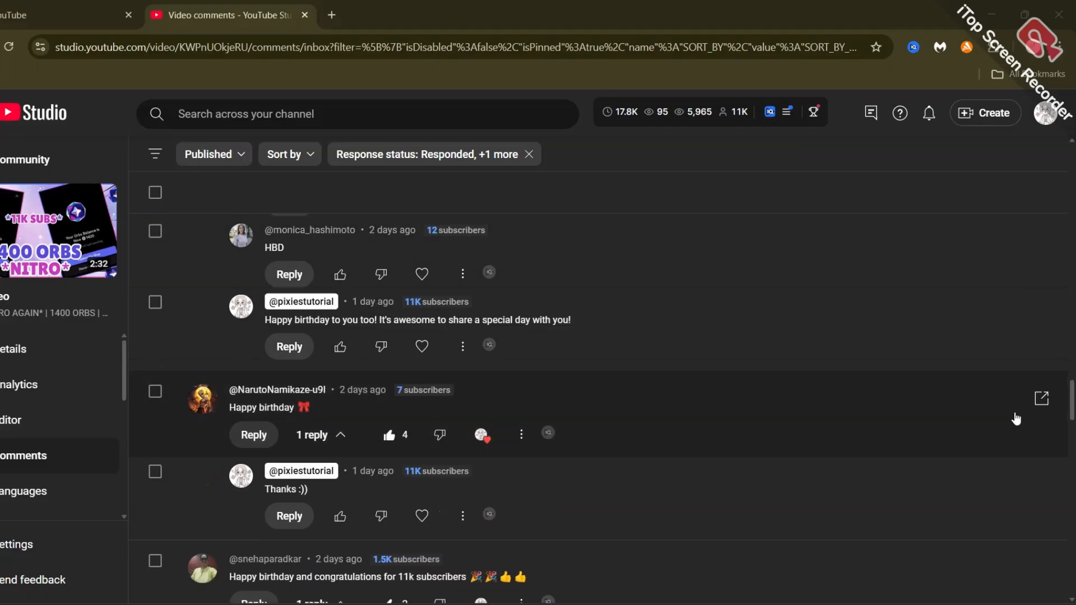
{"action": "scroll", "scroll_direction": "down", "scroll_amount": 3}
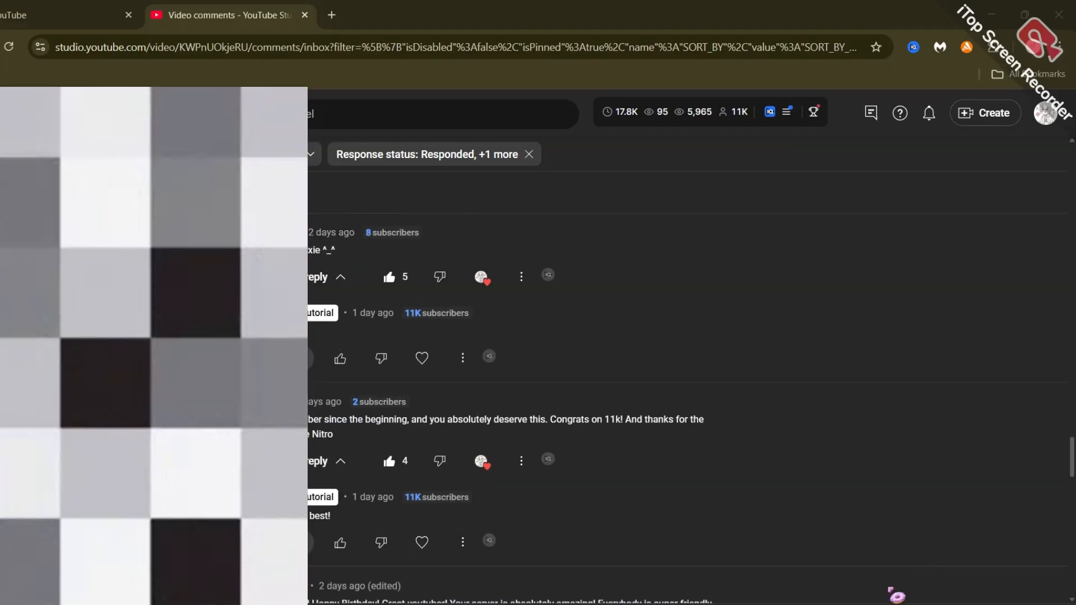
- Search 'genshin' and set Genshin Impact as the board's Favourite game
{"action": "left_click", "coordinate": [65, 15]}
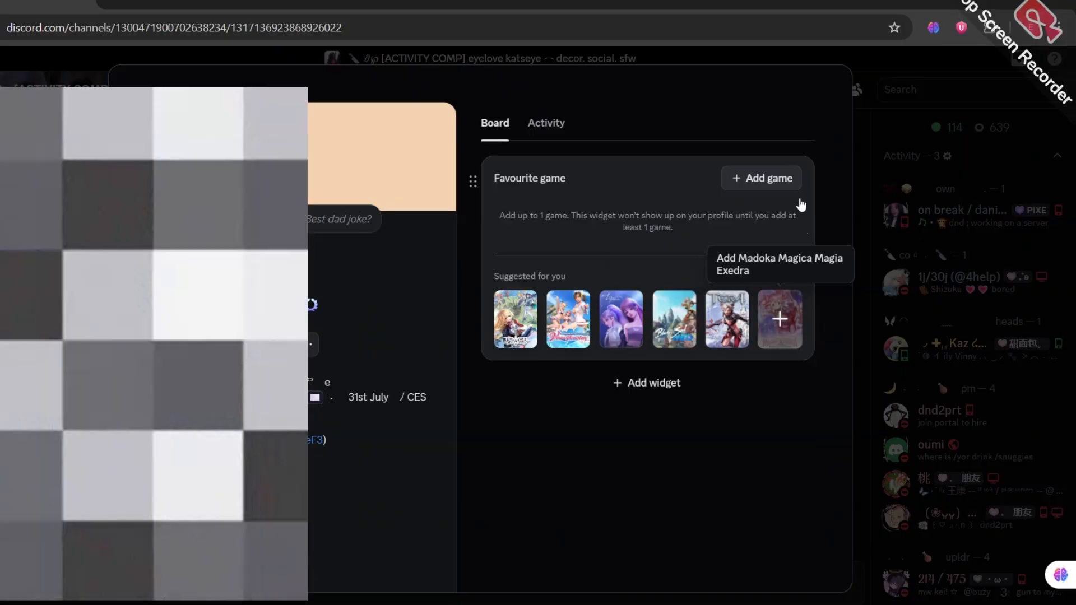
{"action": "left_click", "coordinate": [761, 177]}
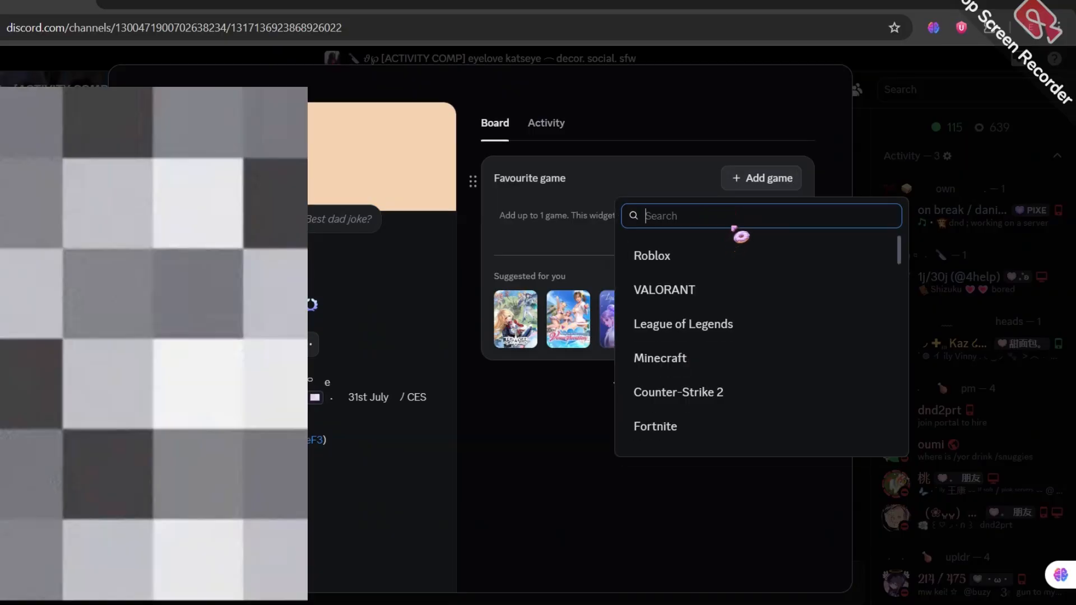
{"action": "type", "text": "genshin"}
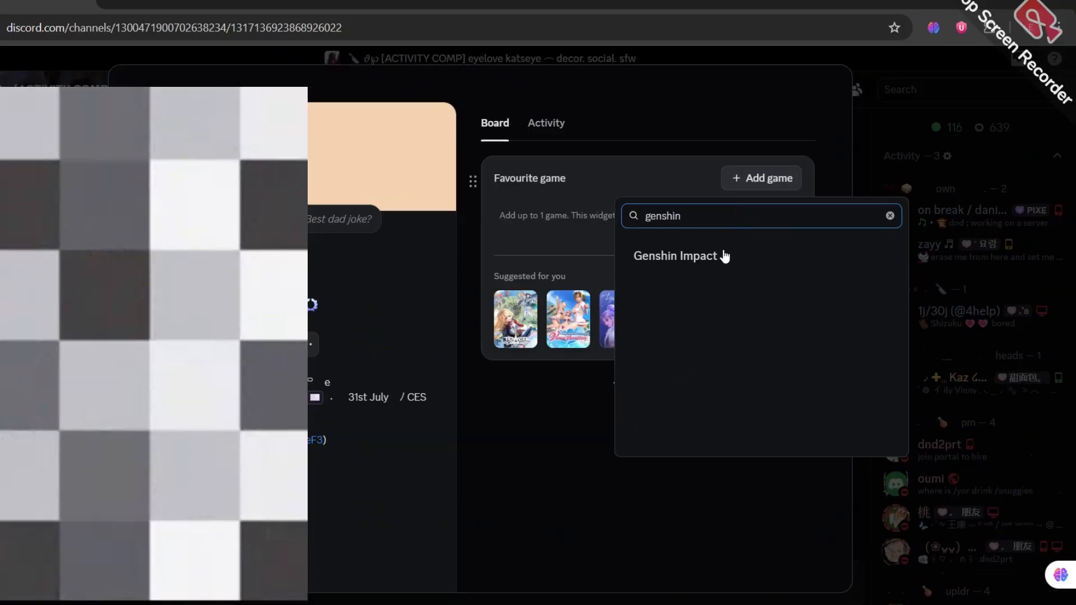
{"action": "left_click", "coordinate": [674, 256]}
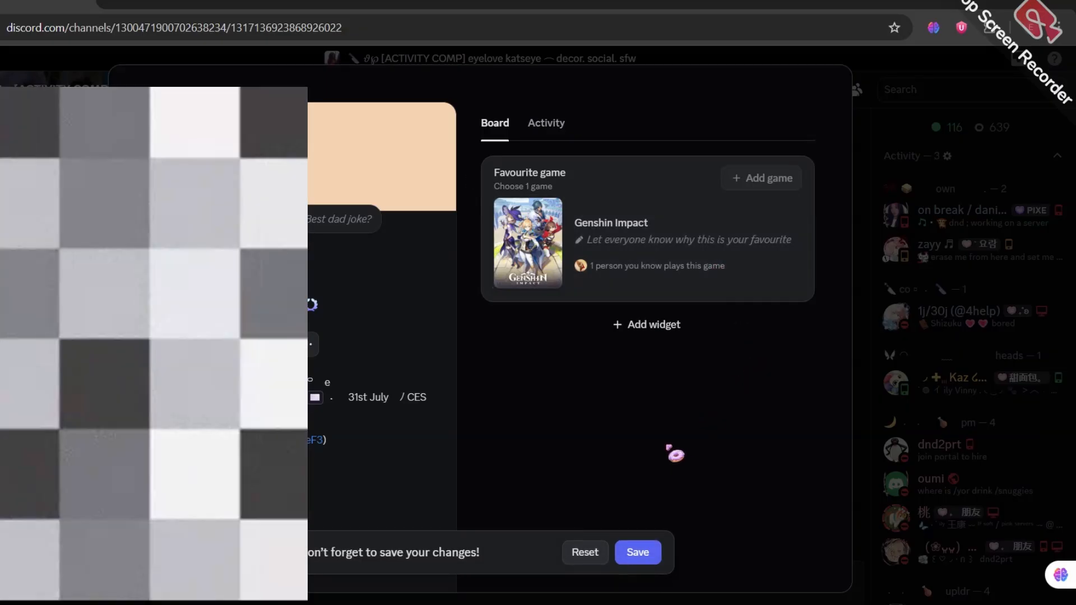
{"action": "left_click", "coordinate": [645, 324]}
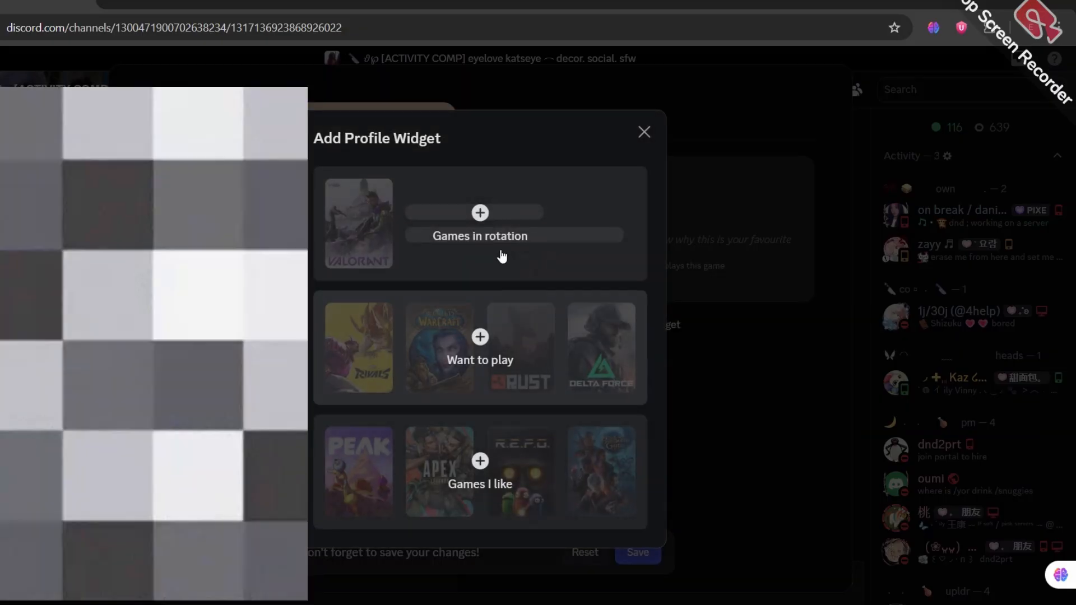
- Add the Games in rotation widget to the board, holding Roblox
{"action": "left_click", "coordinate": [480, 212]}
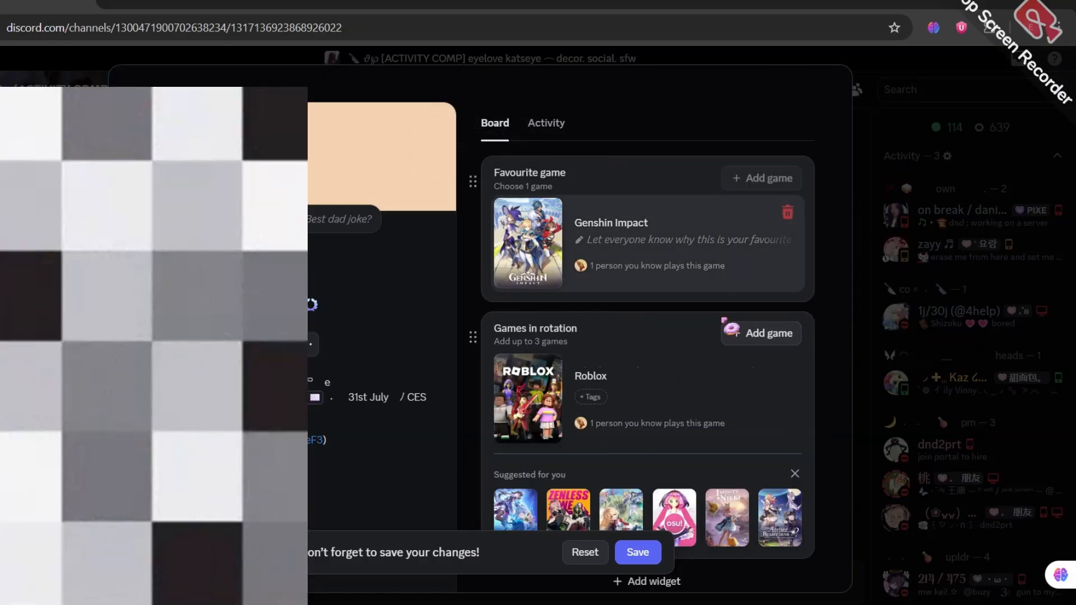
{"action": "scroll", "scroll_direction": "down", "scroll_amount": 3}
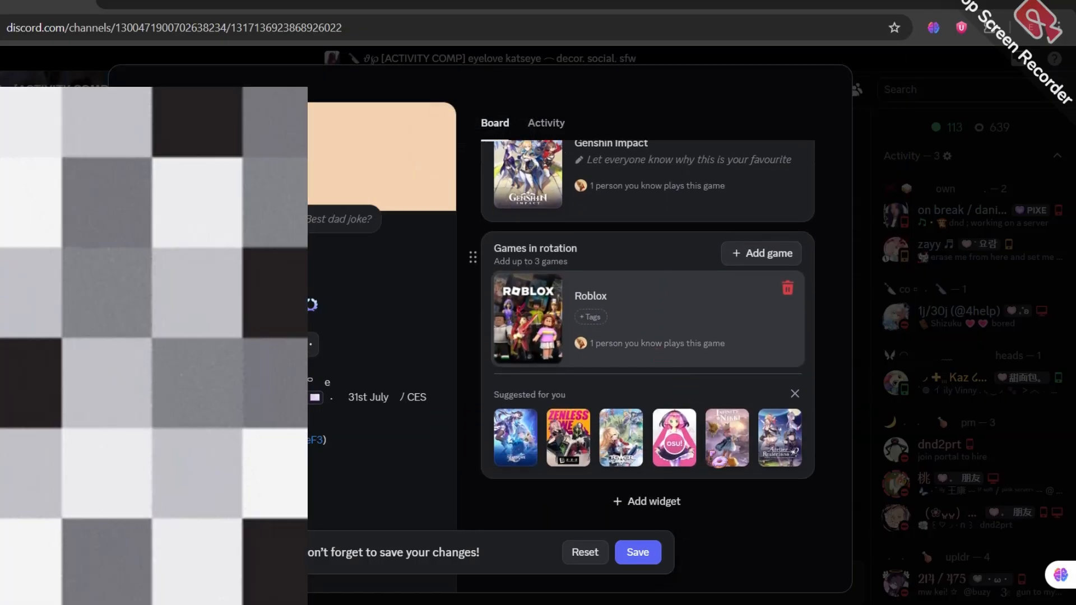
{"action": "left_click", "coordinate": [645, 501]}
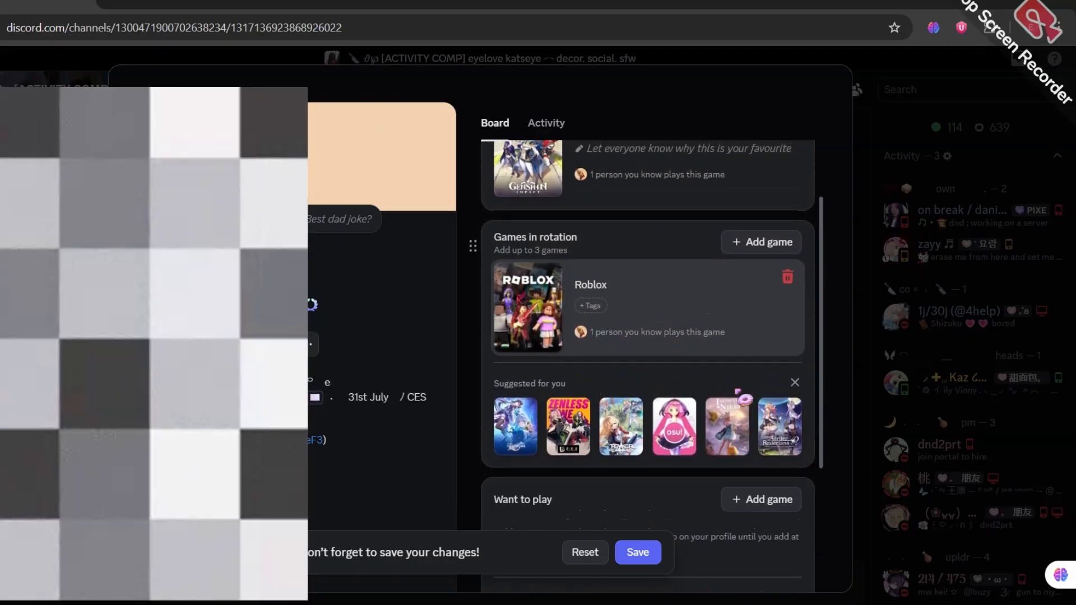
- Put VALORANT in the new Want to play widget
{"action": "scroll", "scroll_direction": "down", "scroll_amount": 3}
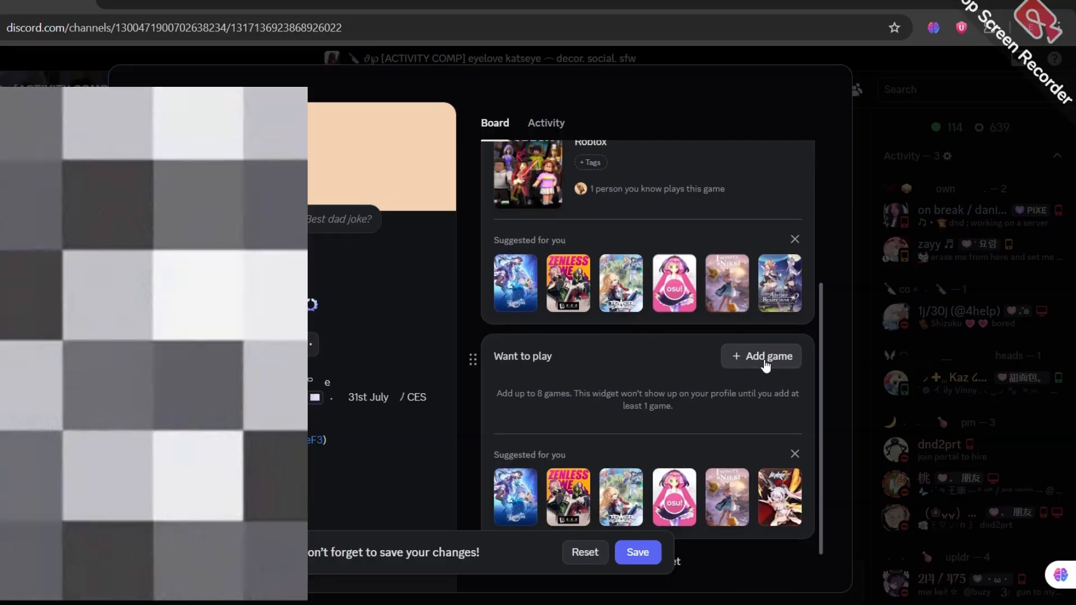
{"action": "left_click", "coordinate": [761, 356]}
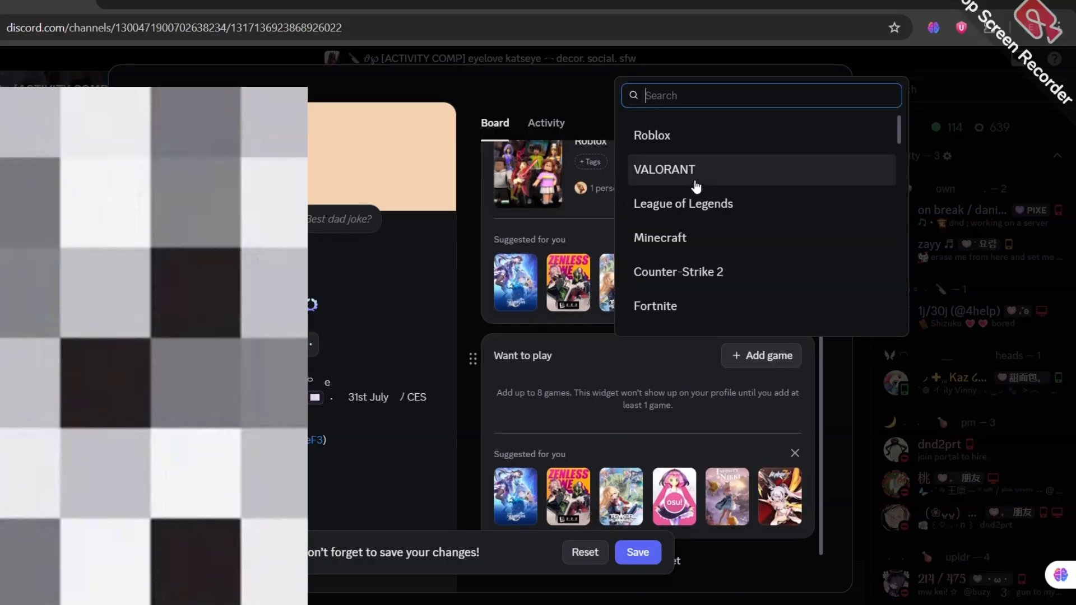
{"action": "left_click", "coordinate": [663, 169]}
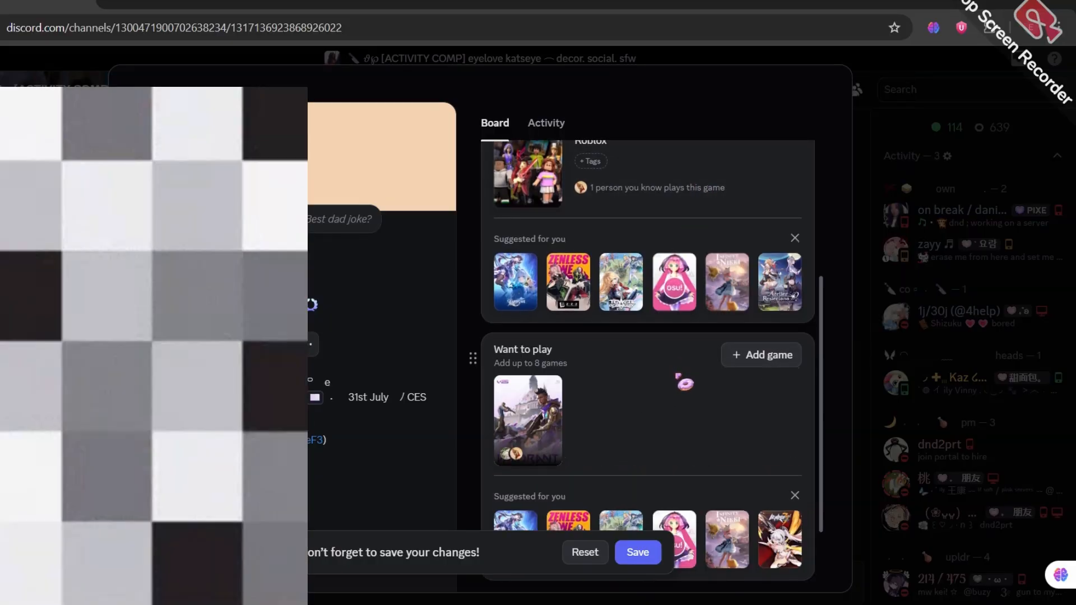
{"action": "scroll", "scroll_direction": "down", "scroll_amount": 3}
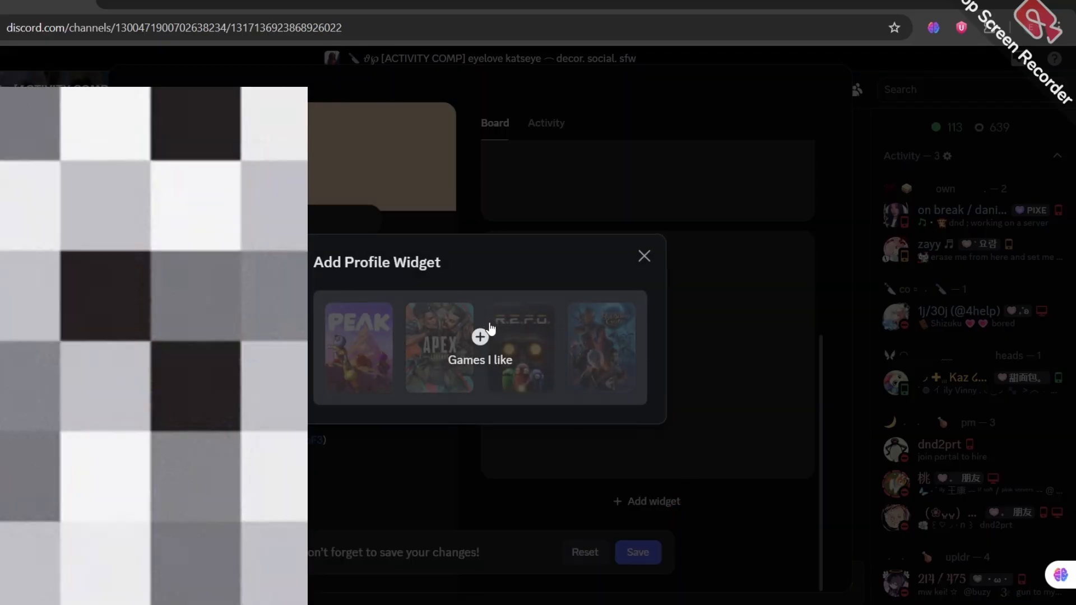
- Add a Games I like widget and put Wuthering Waves in it
{"action": "left_click", "coordinate": [480, 336]}
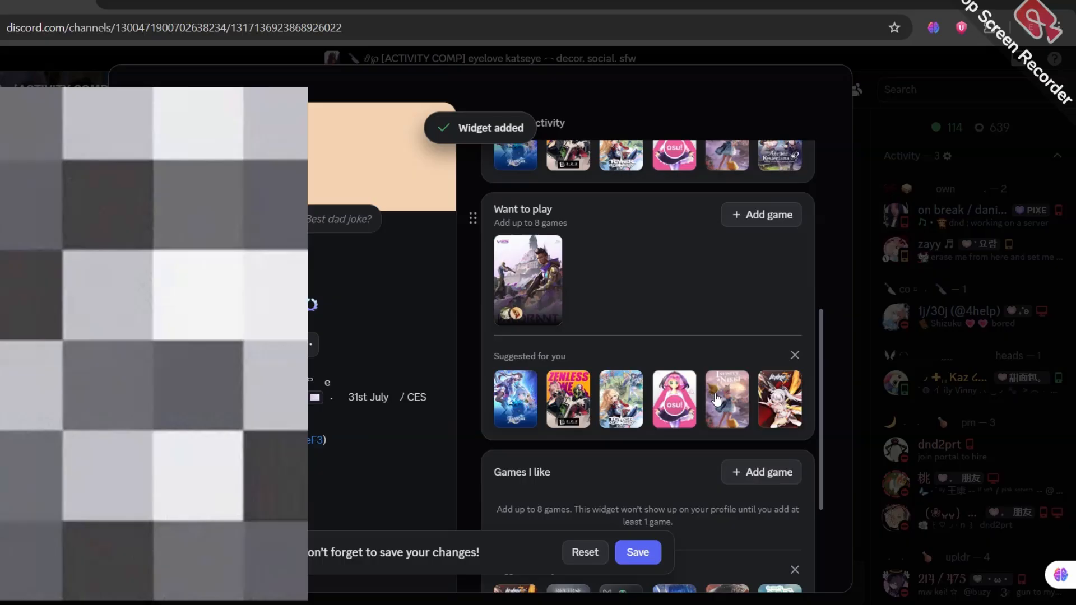
{"action": "scroll", "scroll_direction": "down", "scroll_amount": 3}
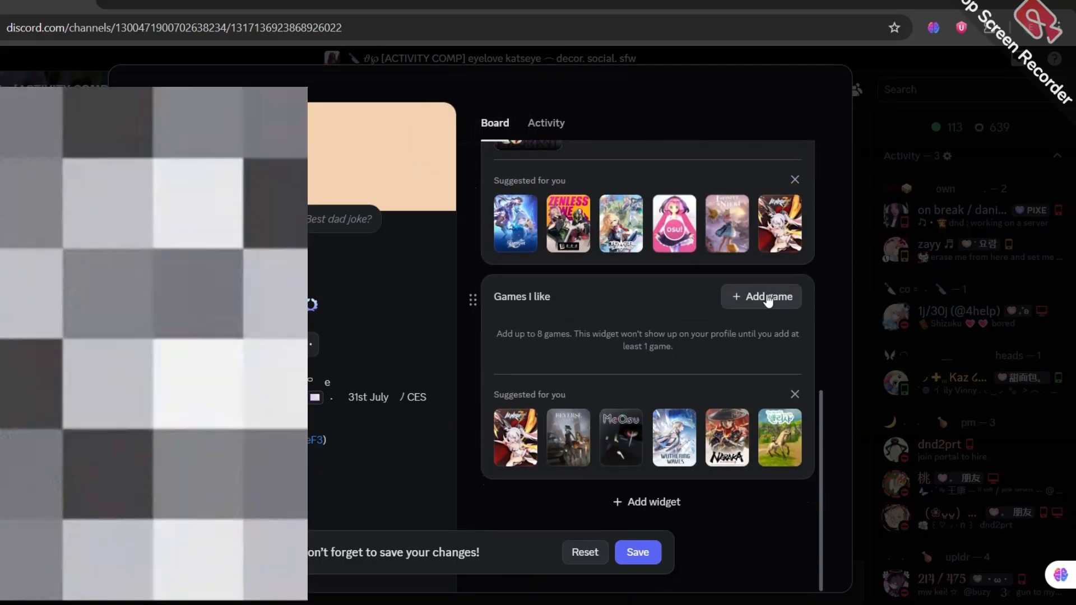
{"action": "left_click", "coordinate": [761, 296]}
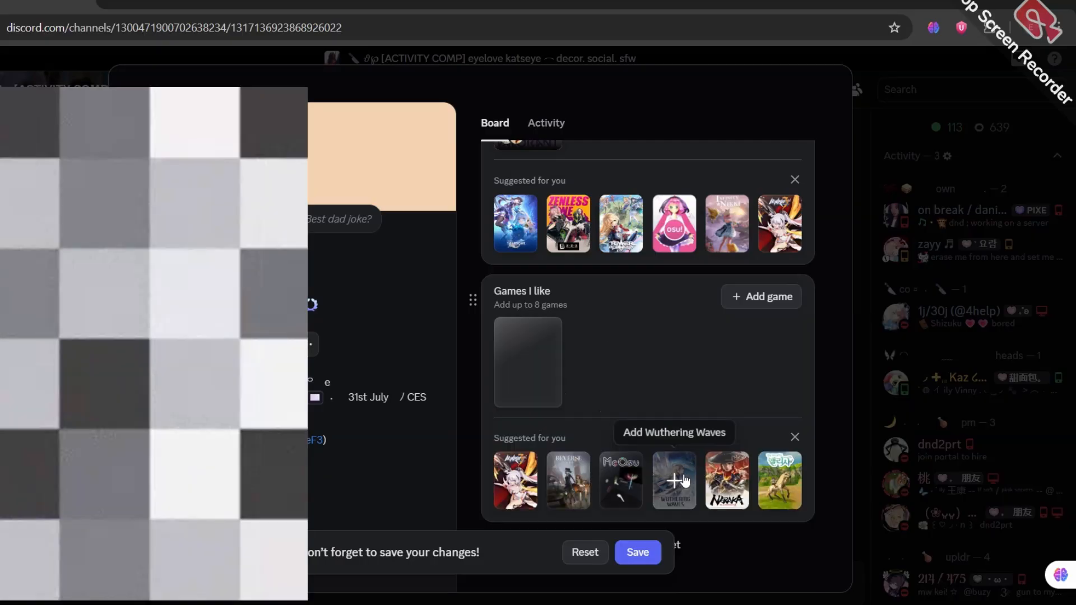
{"action": "left_click", "coordinate": [636, 551]}
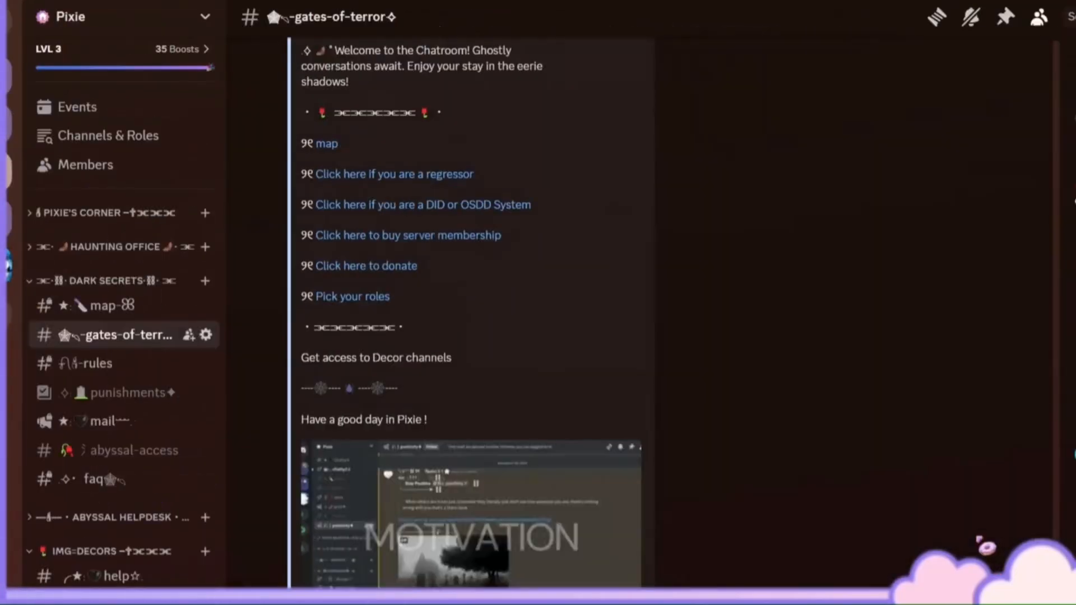
- Leave gates-of-terror and view the Pixie server's abyssal-access channel
{"action": "scroll", "scroll_direction": "down", "scroll_amount": 3}
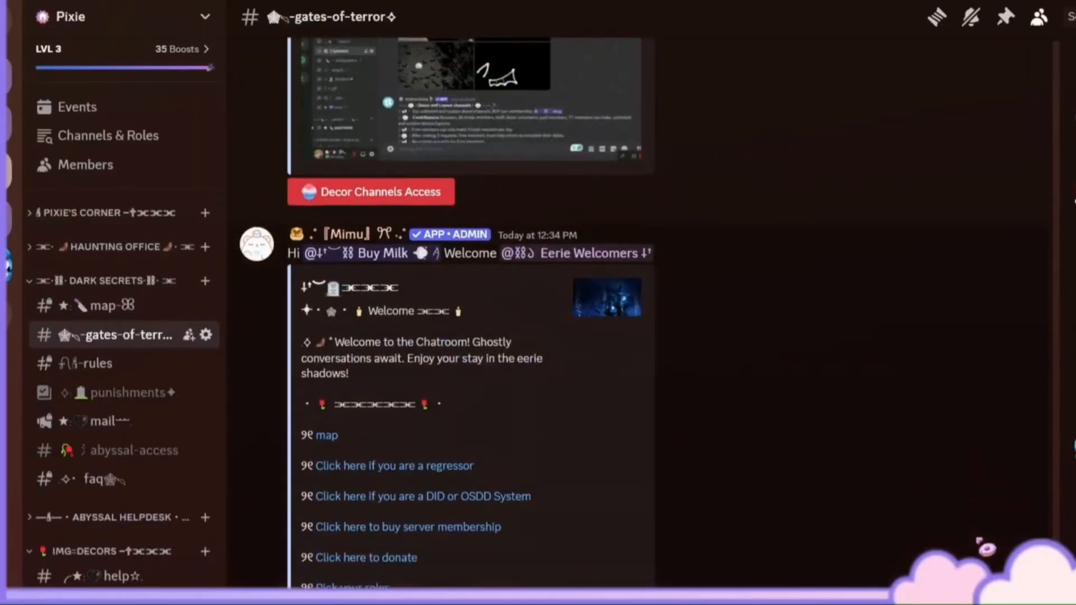
{"action": "left_click", "coordinate": [129, 450]}
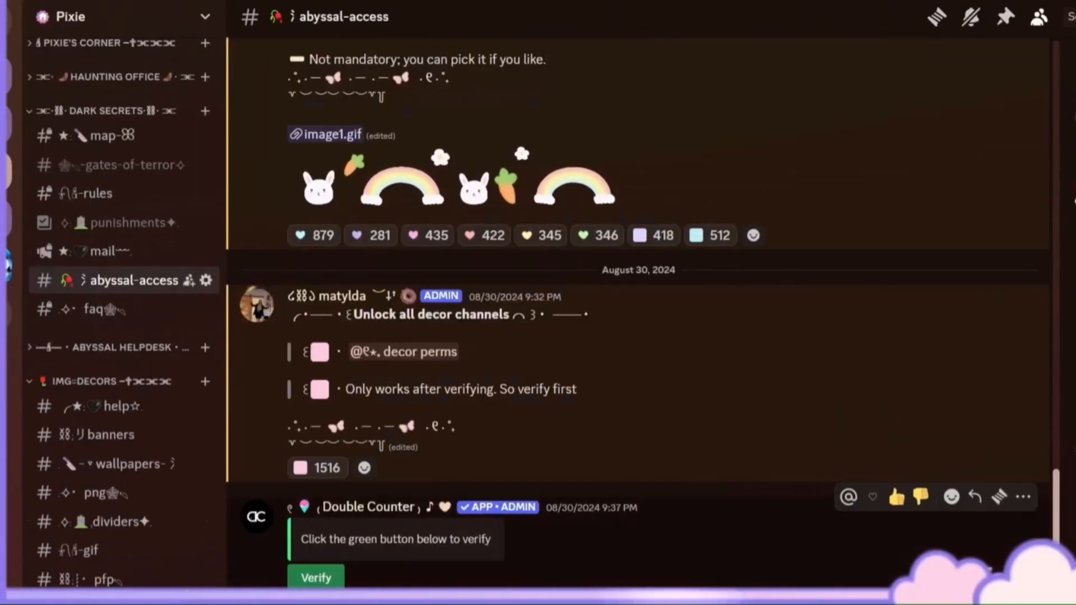